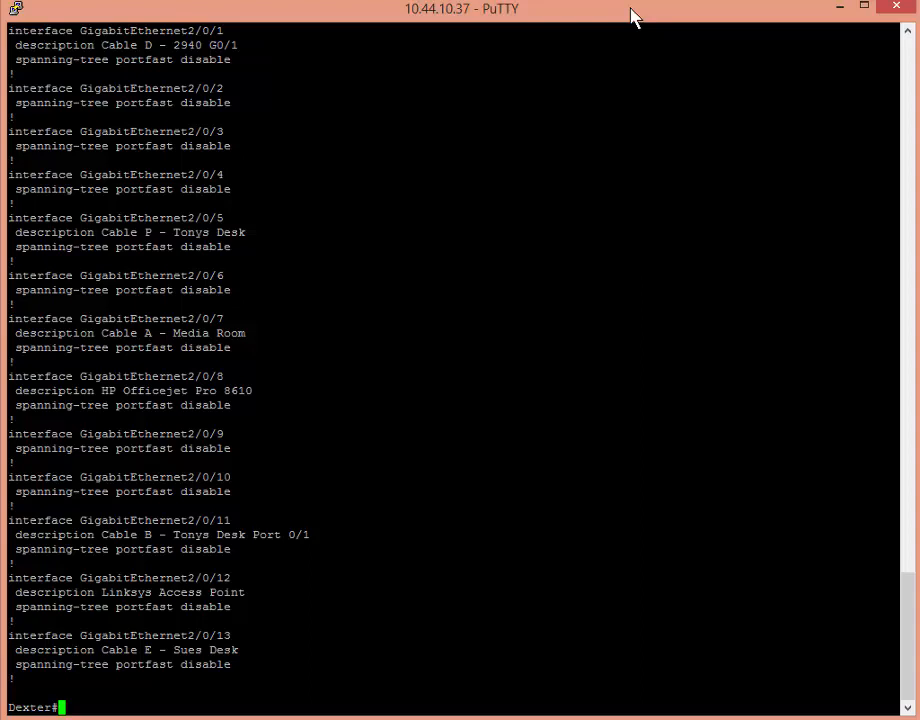
pyautogui.write('sh log')
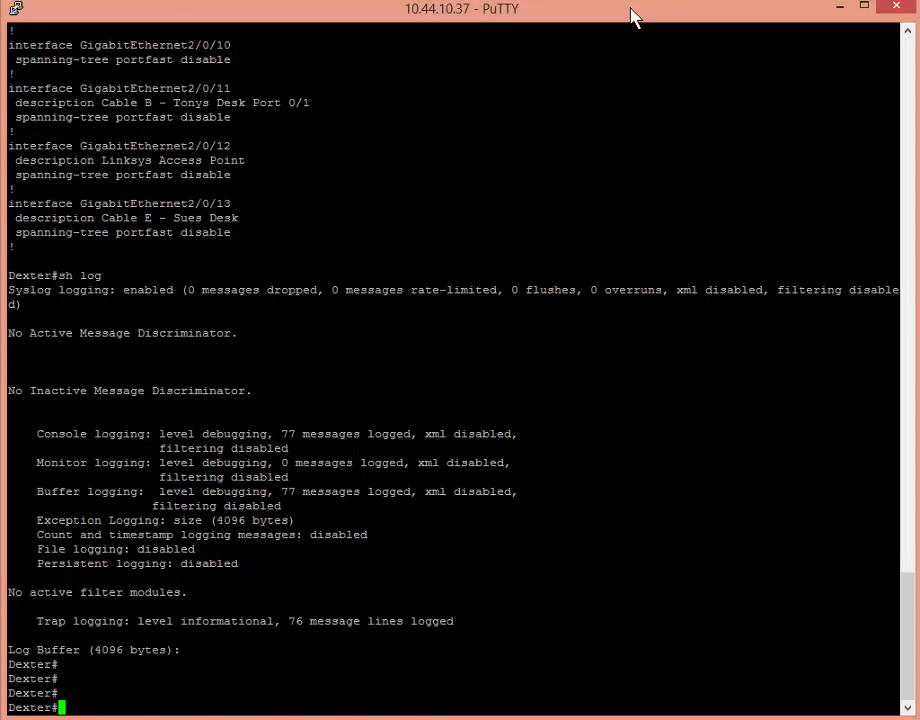
pyautogui.write('sh')
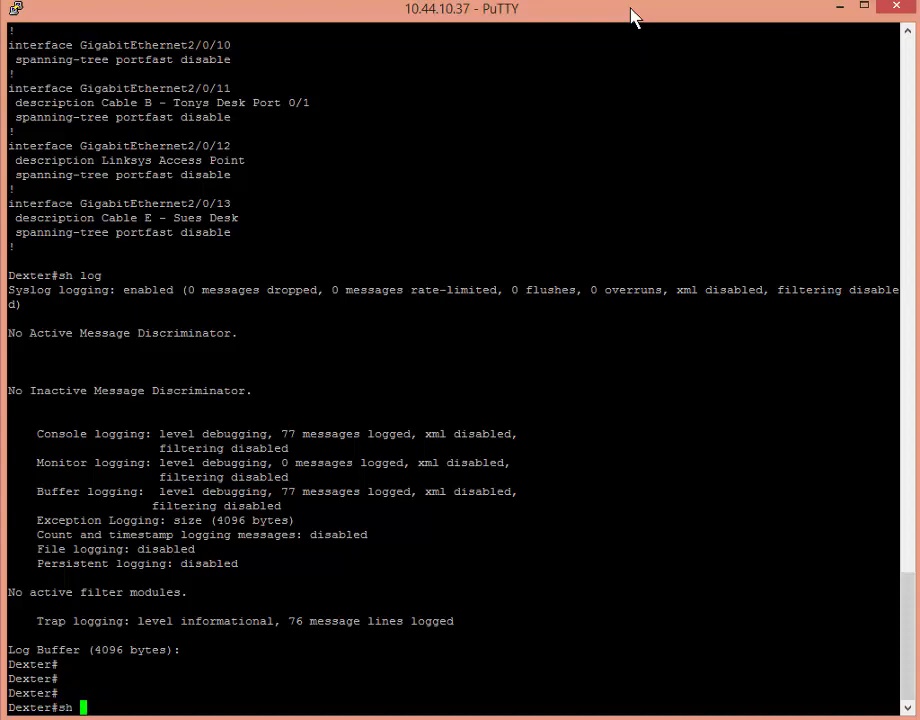
pyautogui.write('run int vlan99')
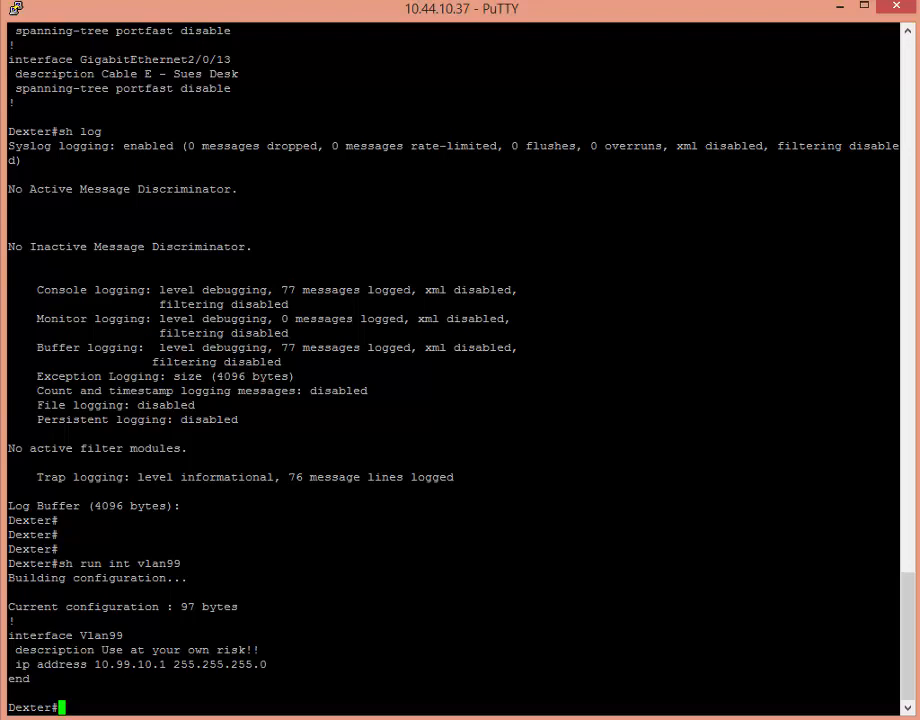
pyautogui.write('send log')
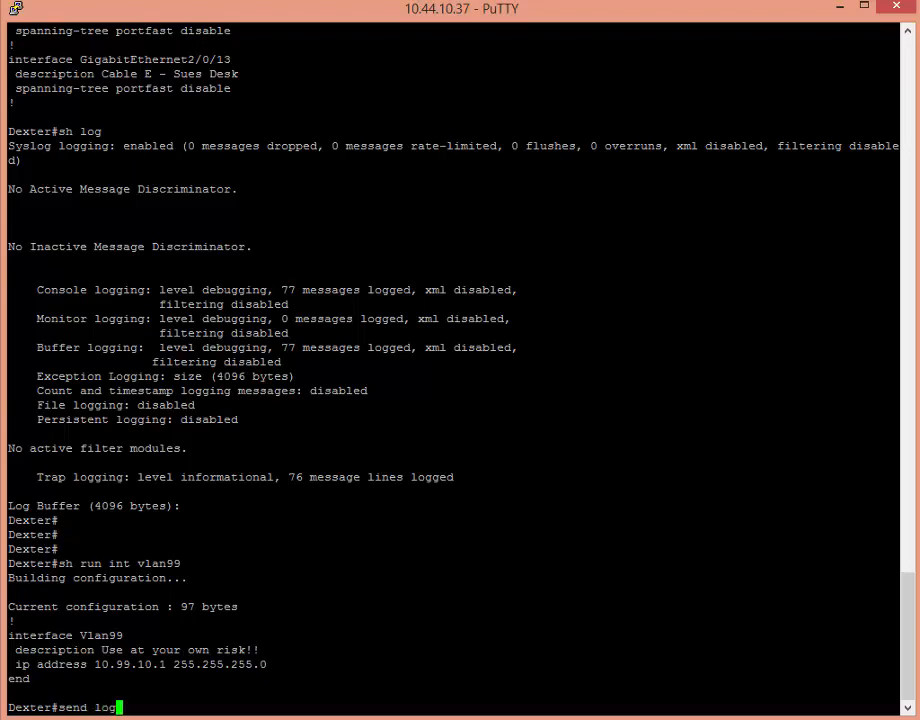
pyautogui.write('"tony is')
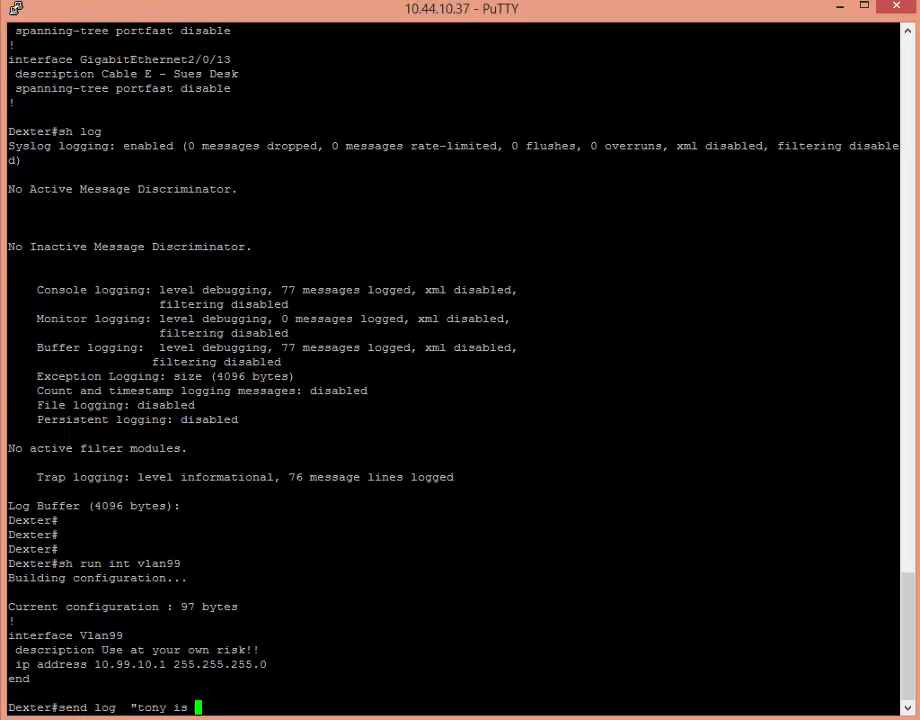
pyautogui.write('changing')
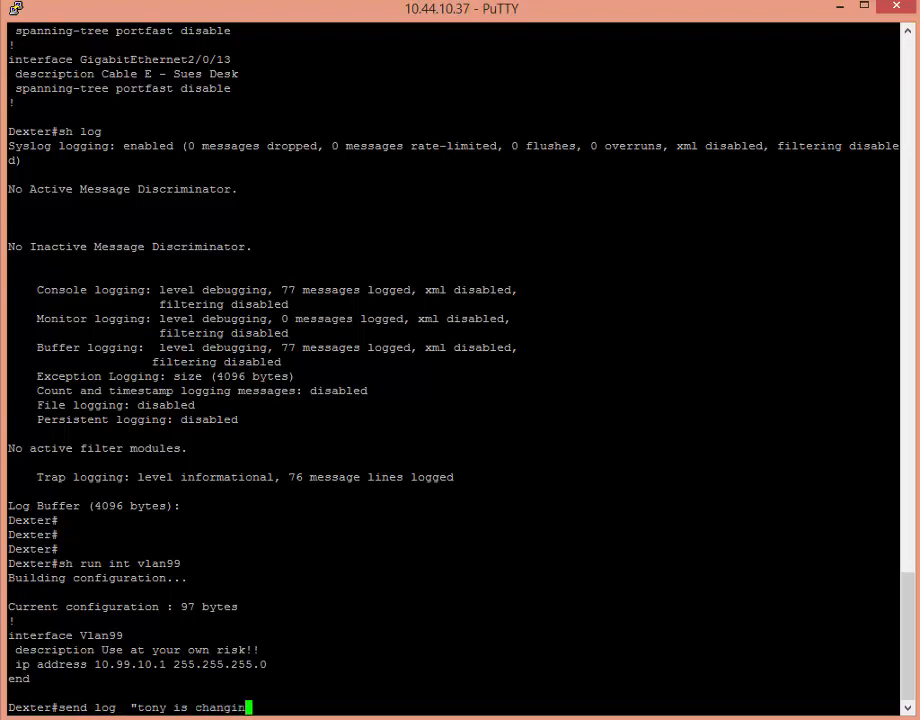
pyautogui.write('something')
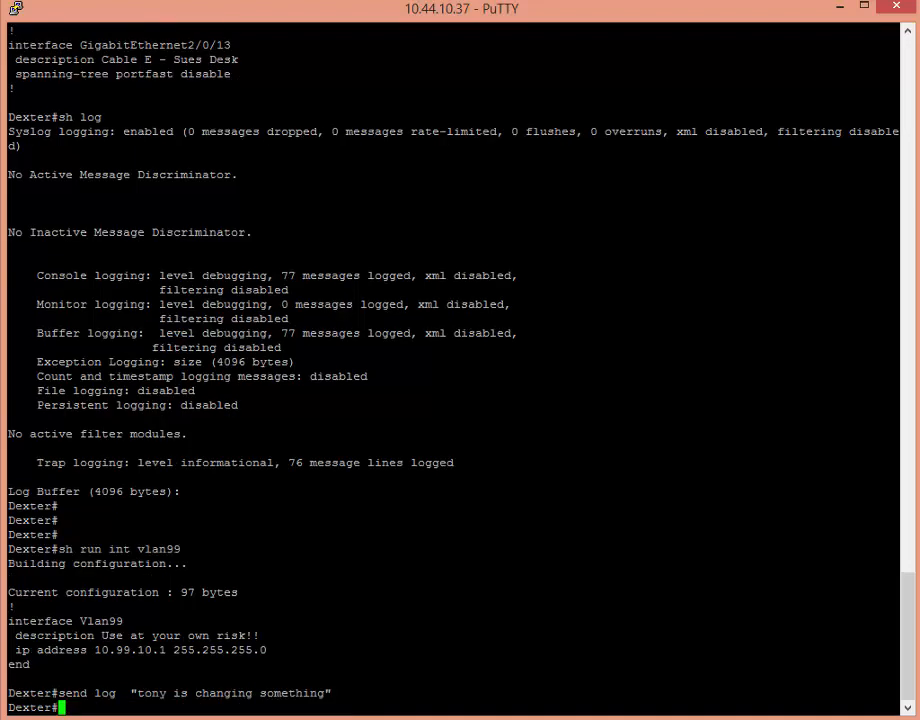
pyautogui.write('conf t')
pyautogui.write('int')
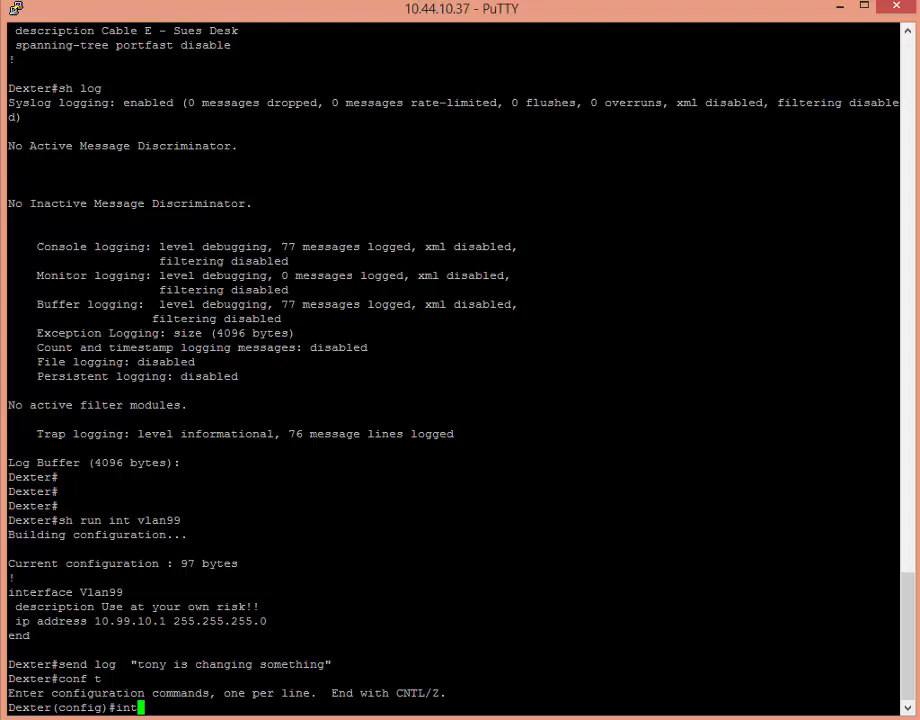
pyautogui.write('vlan99')
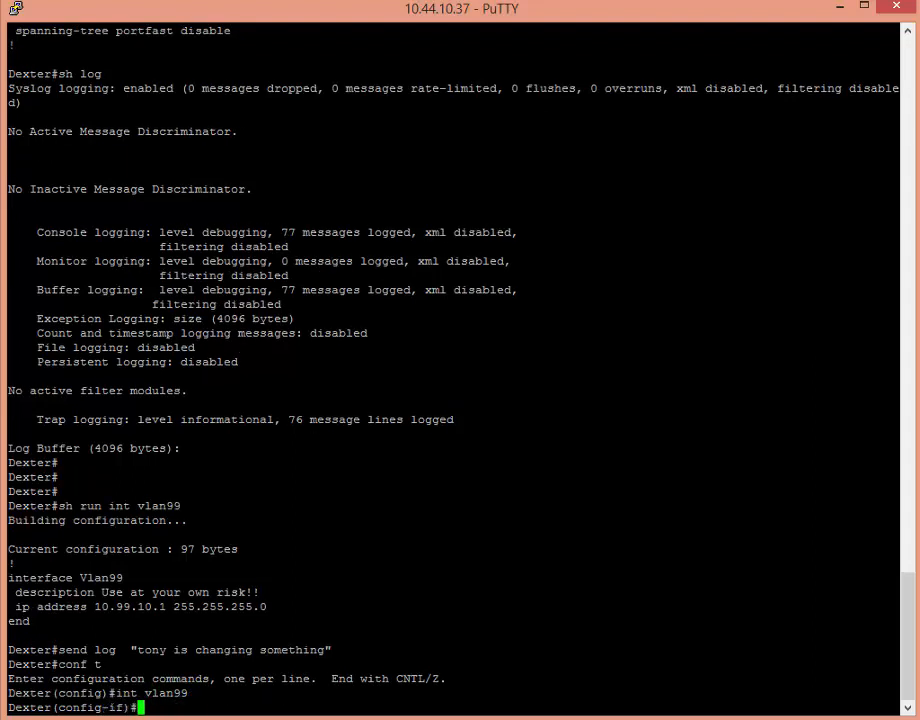
pyautogui.write('descrip')
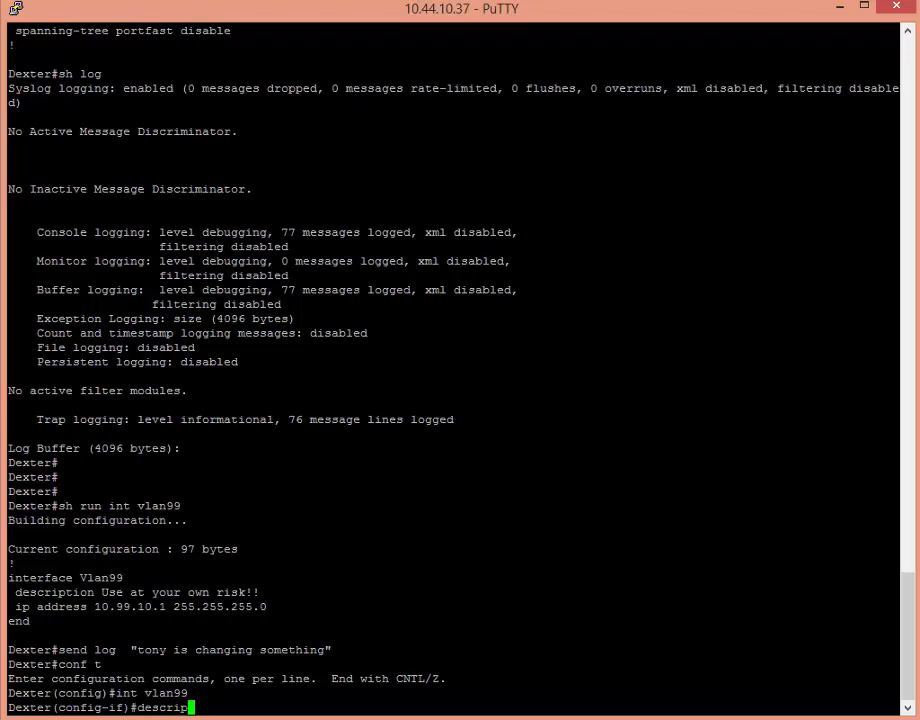
pyautogui.write('tion')
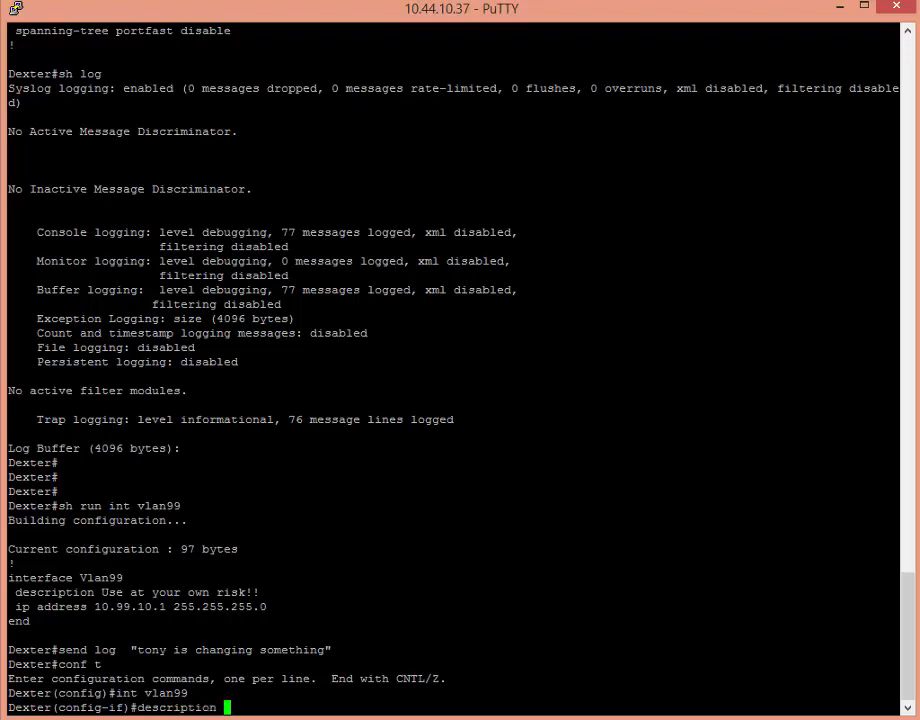
pyautogui.write('new vlan')
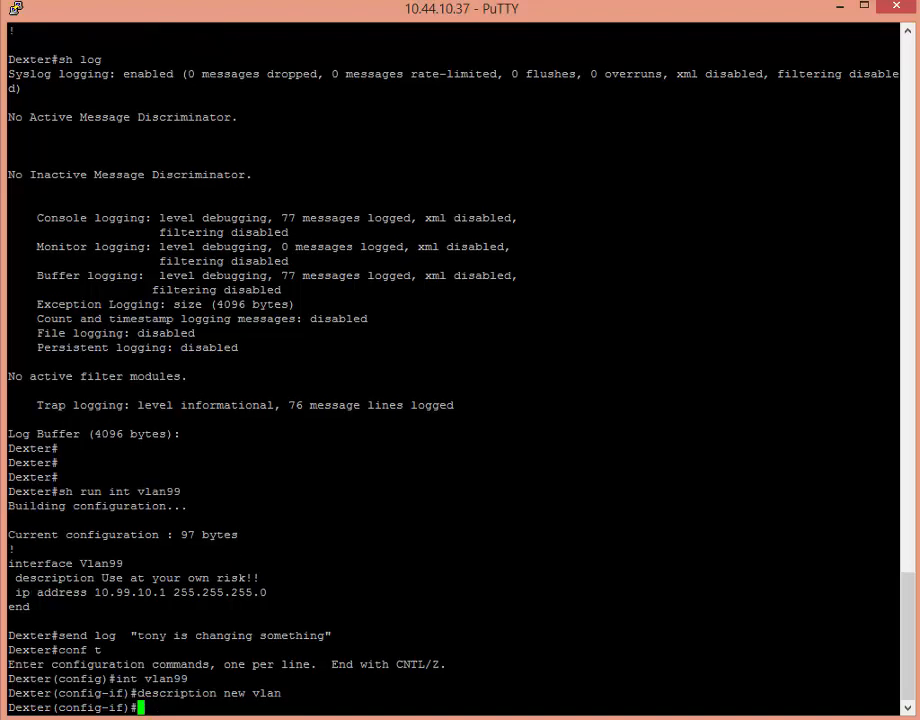
pyautogui.write('exit')
pyautogui.write('send log')
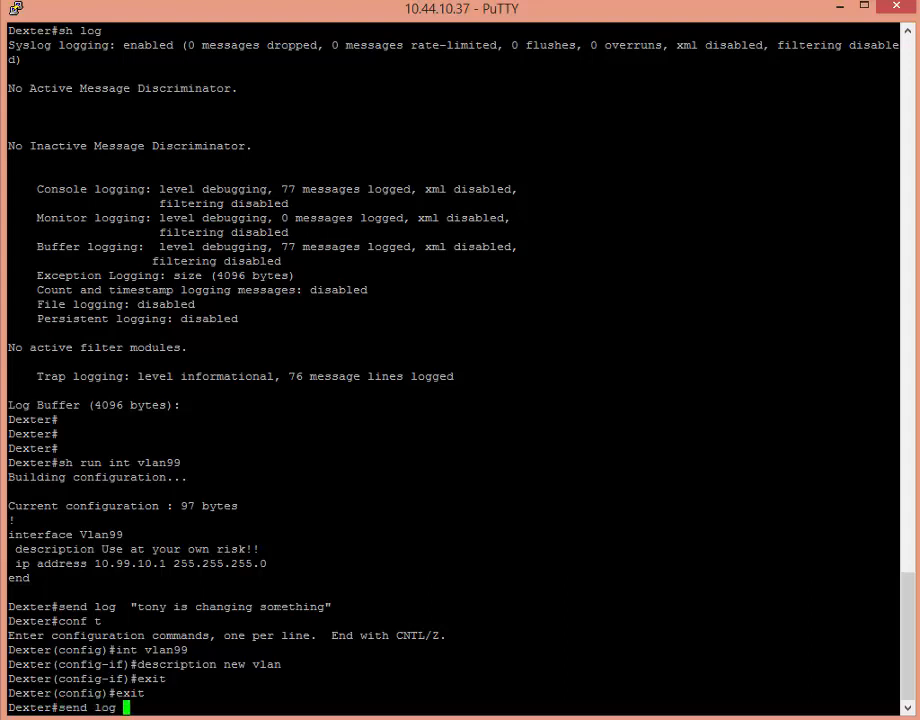
pyautogui.write('changes completed')
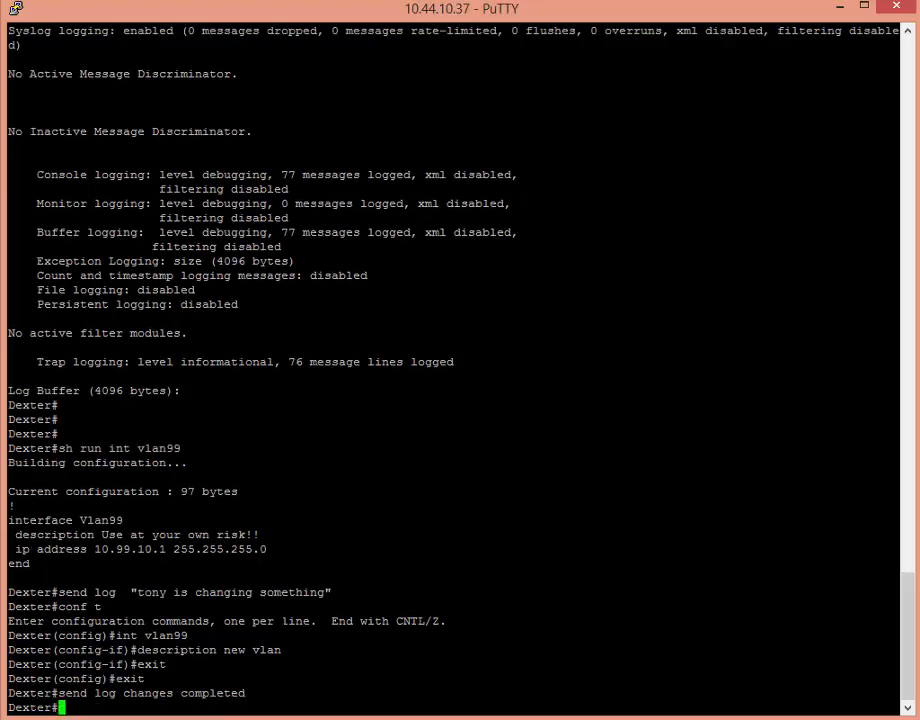
pyautogui.write('sh')
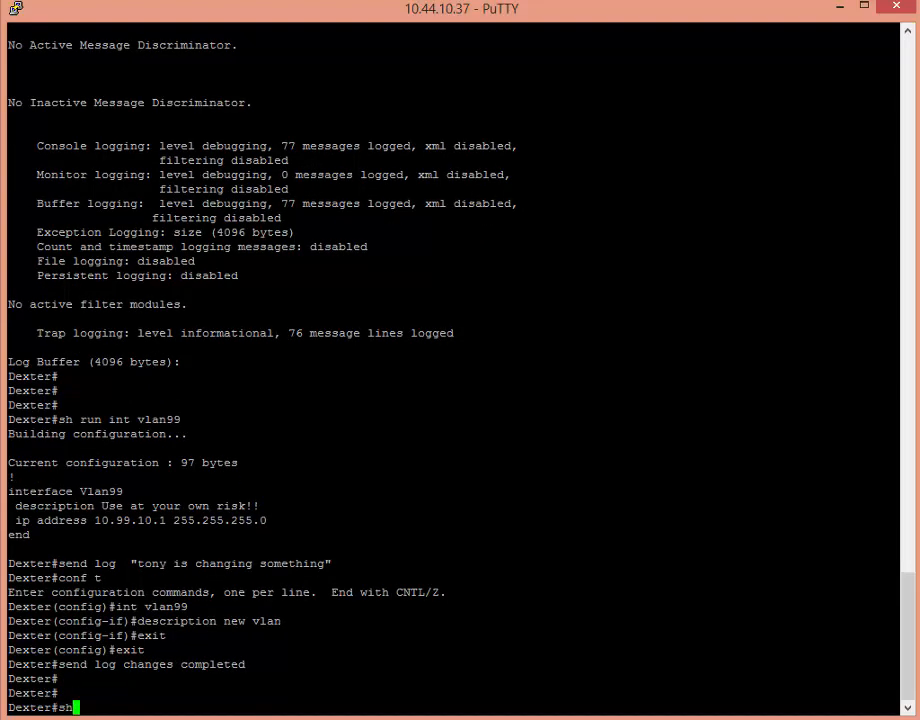